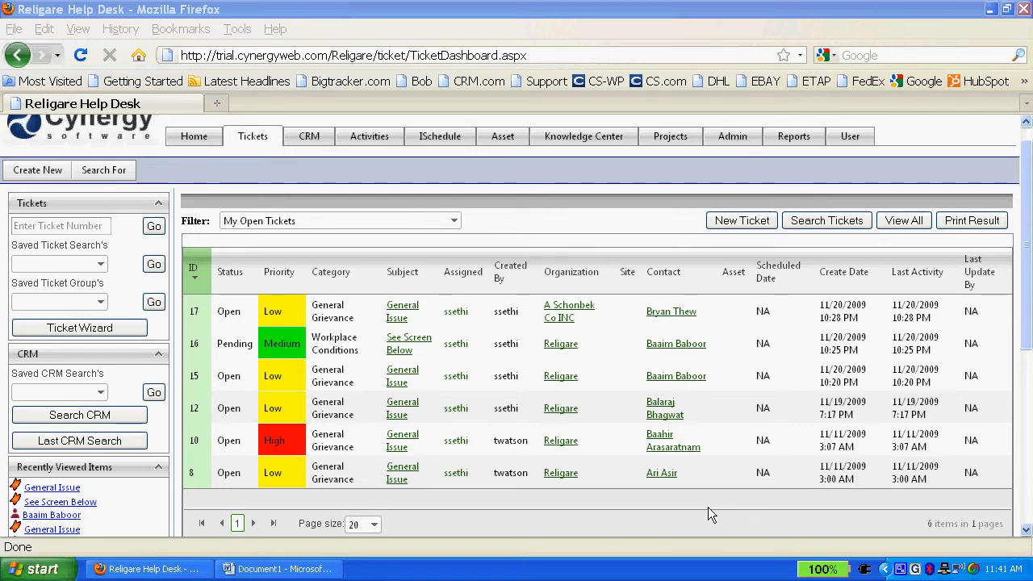
- Start a new ticket from the Ticket Dashboard's New Ticket button
{"action": "left_click", "coordinate": [742, 220]}
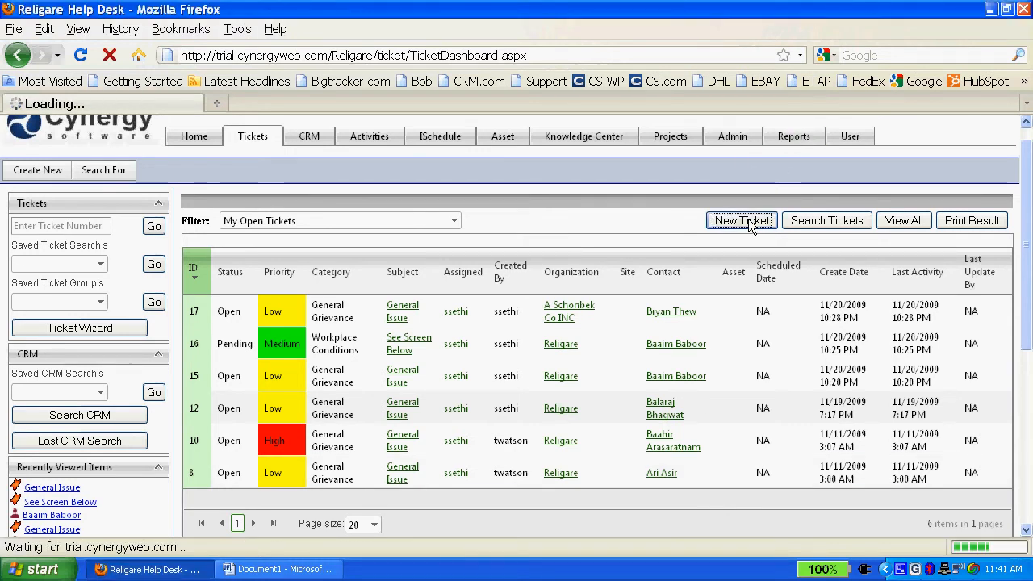
{"action": "left_click", "coordinate": [742, 219]}
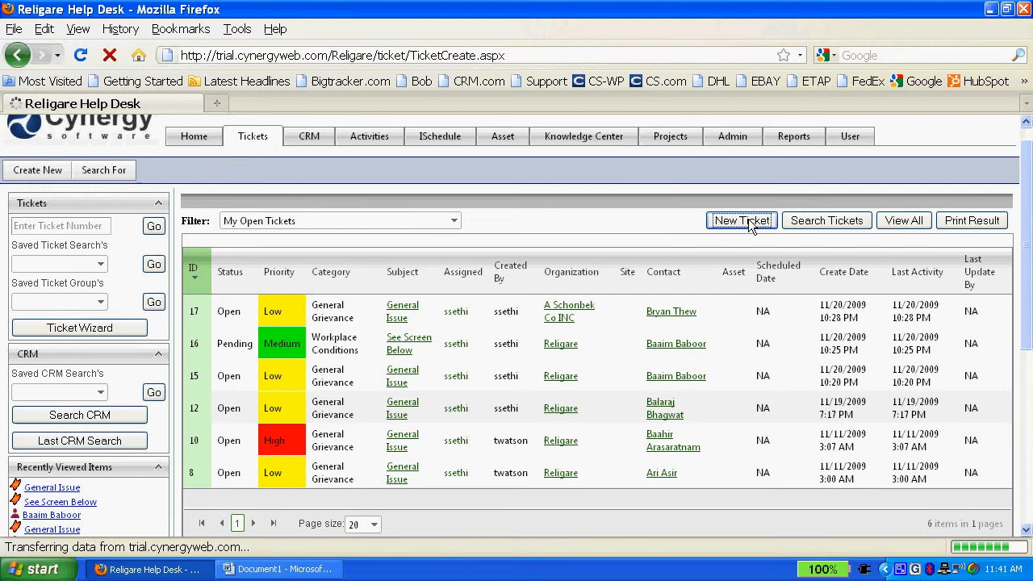
{"action": "left_click", "coordinate": [742, 219]}
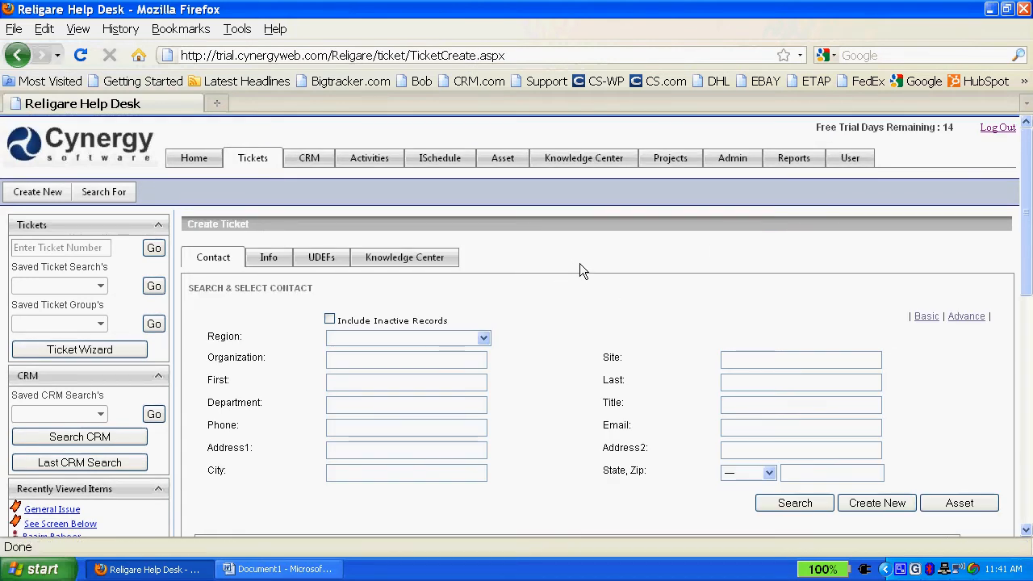
{"action": "mouse_move", "coordinate": [200, 435]}
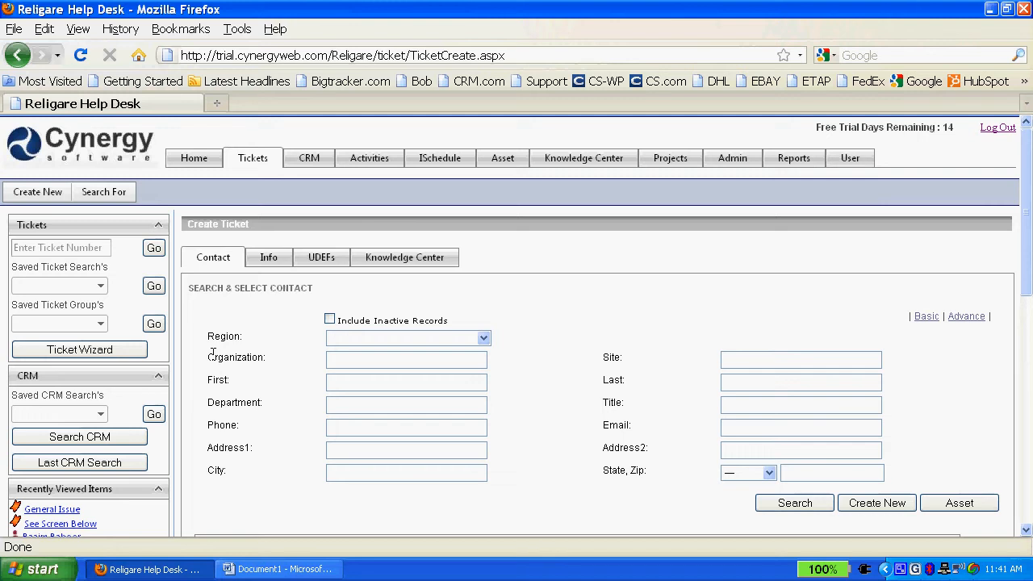
{"action": "mouse_move", "coordinate": [654, 429]}
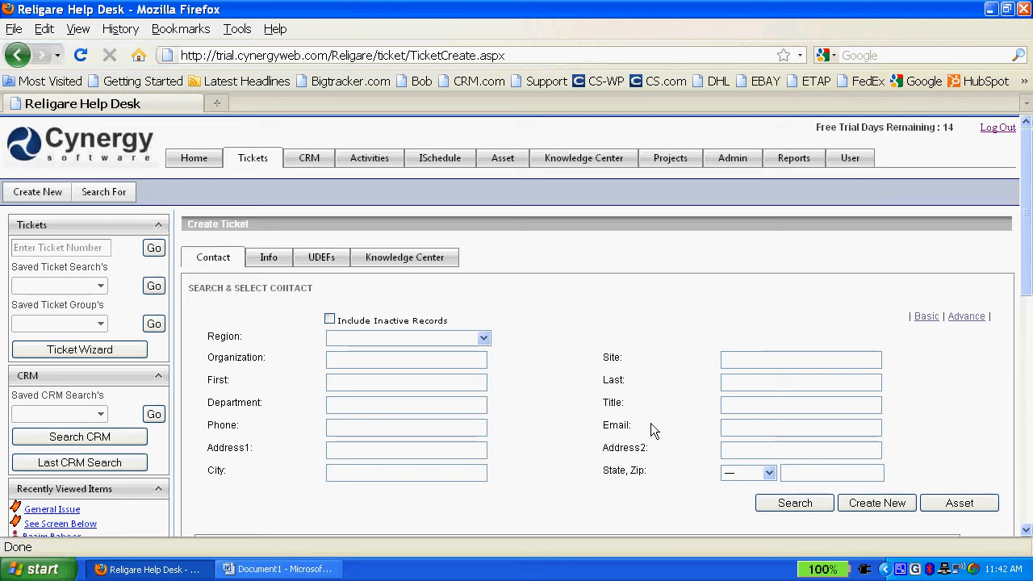
{"action": "mouse_move", "coordinate": [529, 482]}
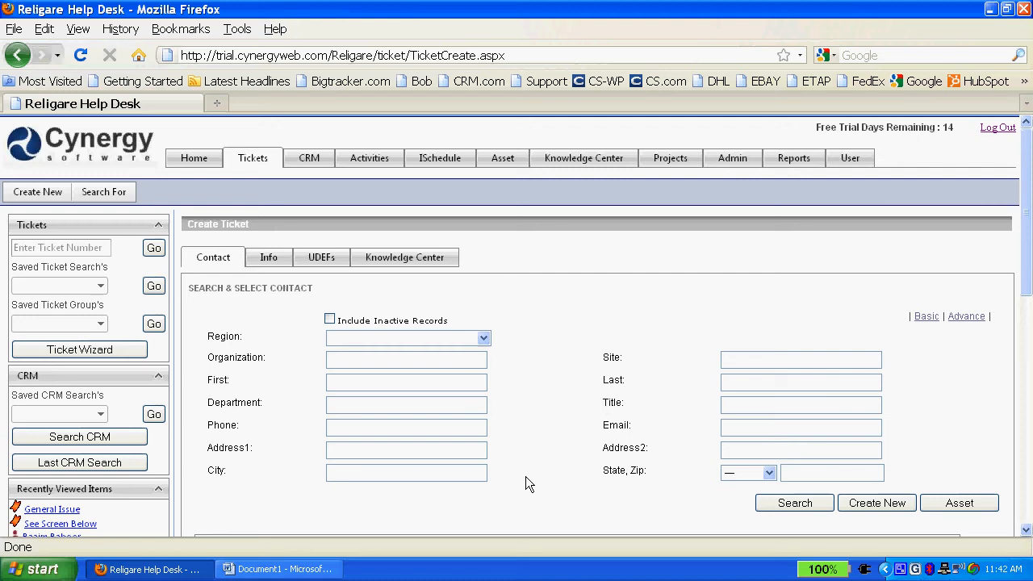
{"action": "mouse_move", "coordinate": [629, 426]}
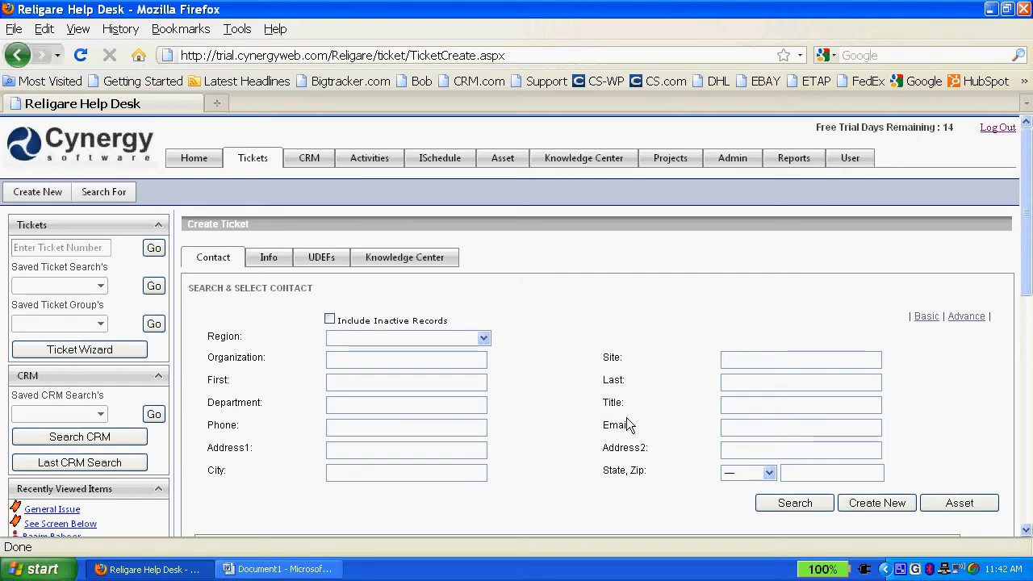
{"action": "mouse_move", "coordinate": [601, 418]}
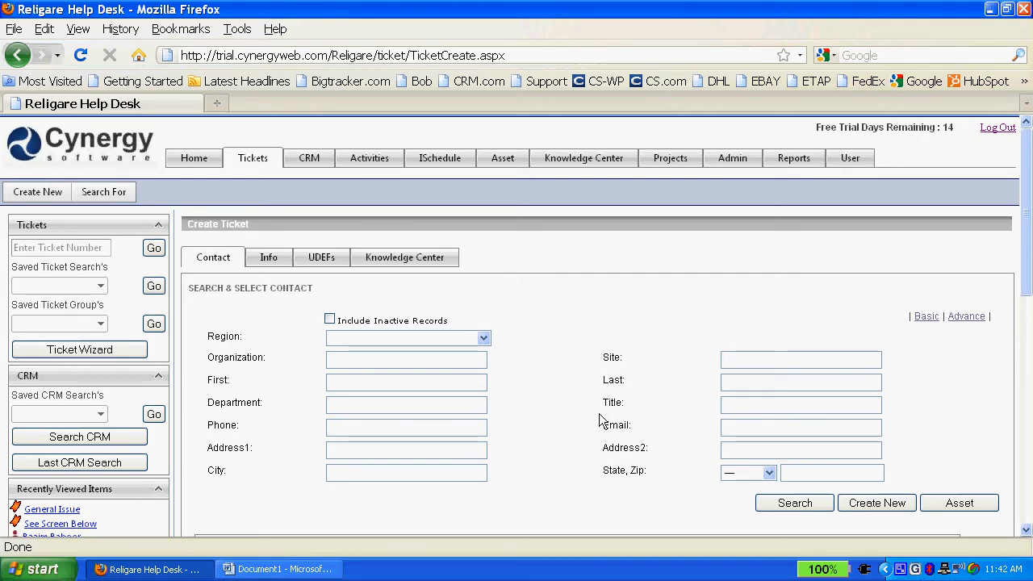
{"action": "mouse_move", "coordinate": [639, 352]}
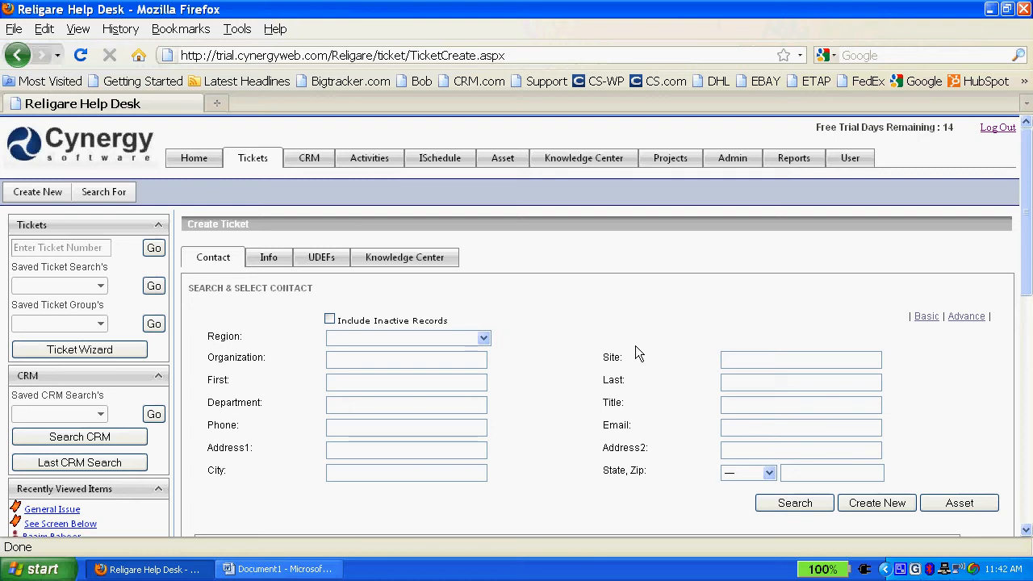
{"action": "left_click", "coordinate": [407, 381]}
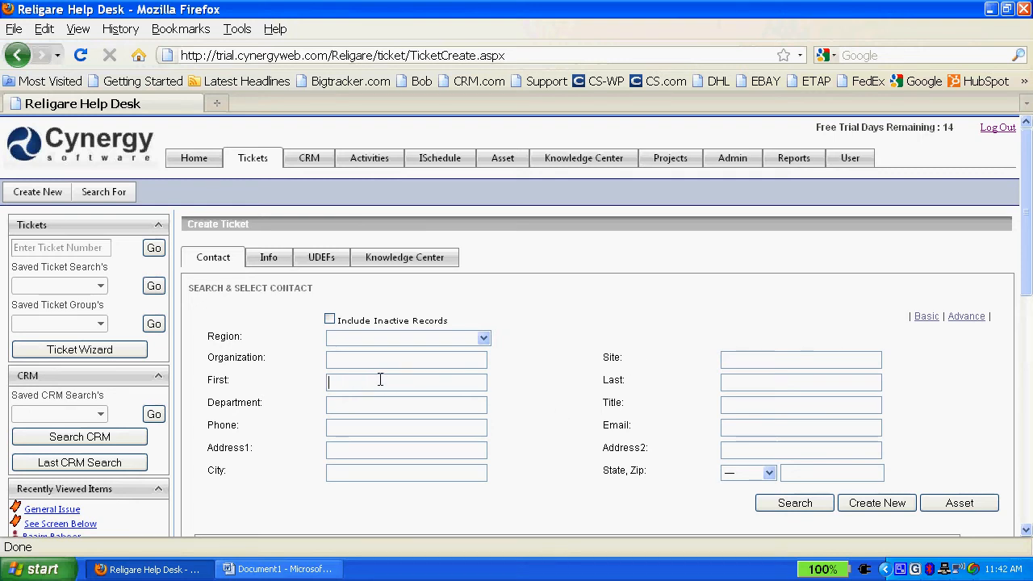
{"action": "mouse_move", "coordinate": [439, 371]}
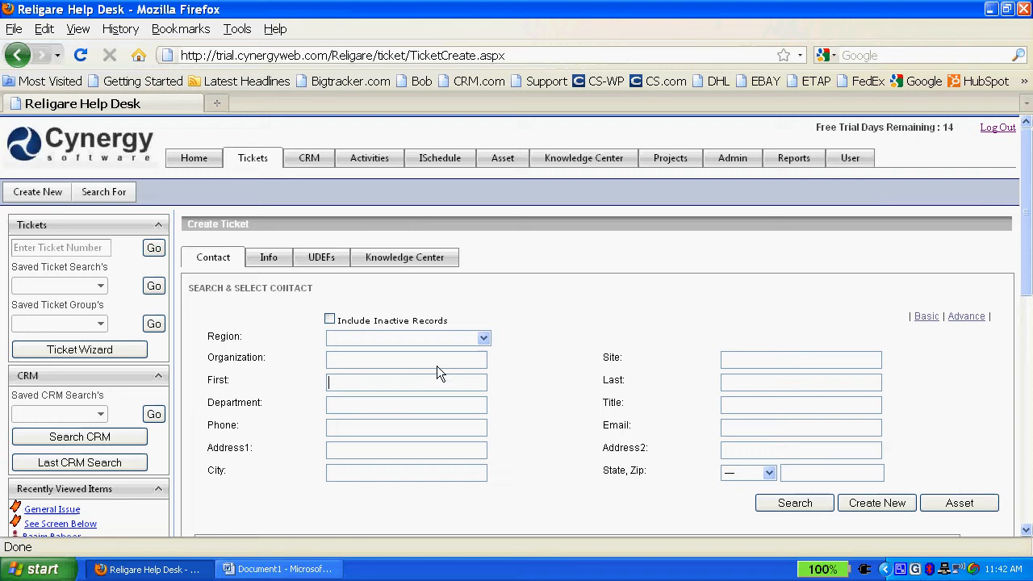
{"action": "type", "text": "bal"}
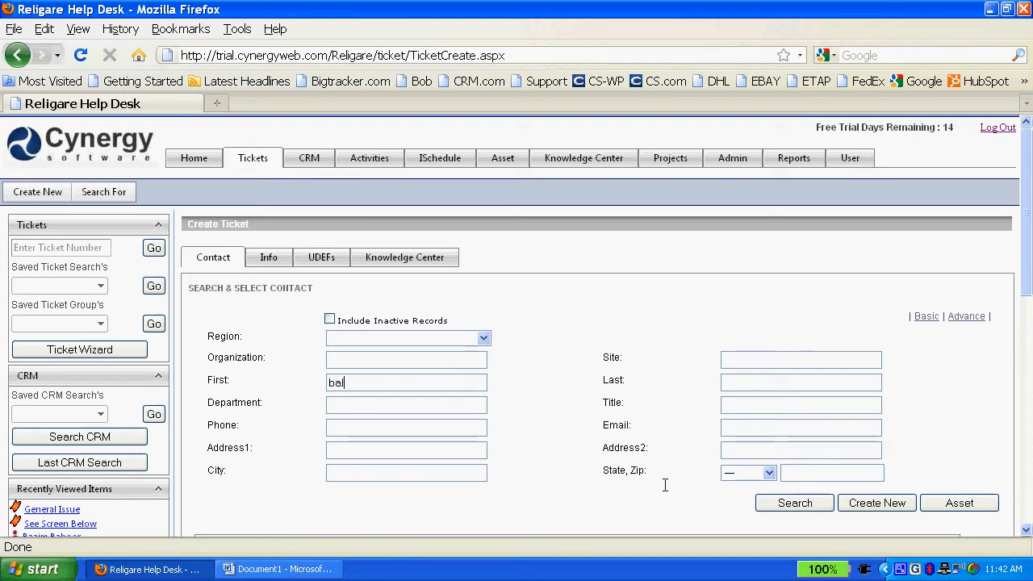
{"action": "left_click", "coordinate": [794, 504]}
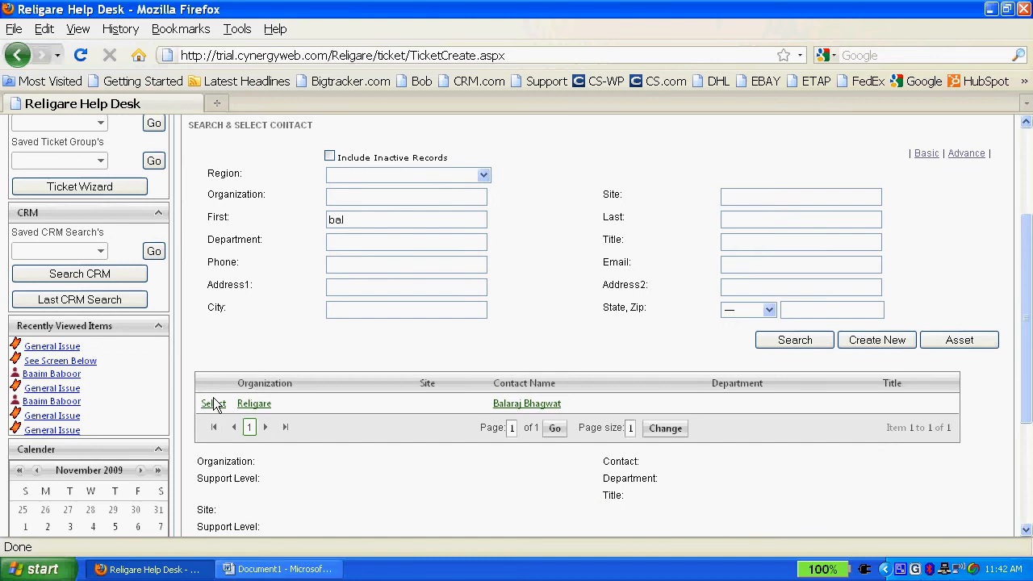
{"action": "left_click", "coordinate": [213, 404]}
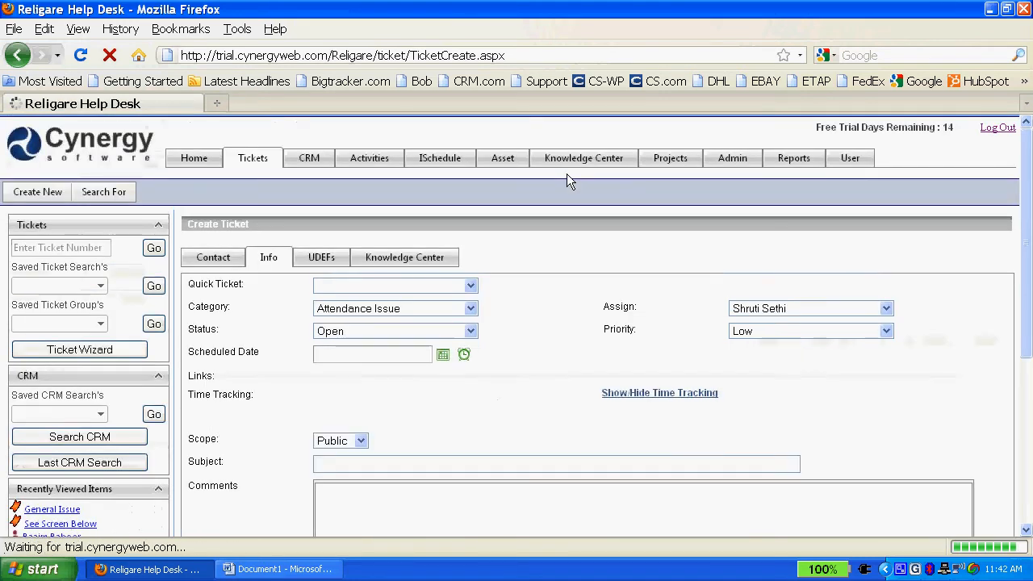
{"action": "scroll", "scroll_direction": "down", "scroll_amount": 3}
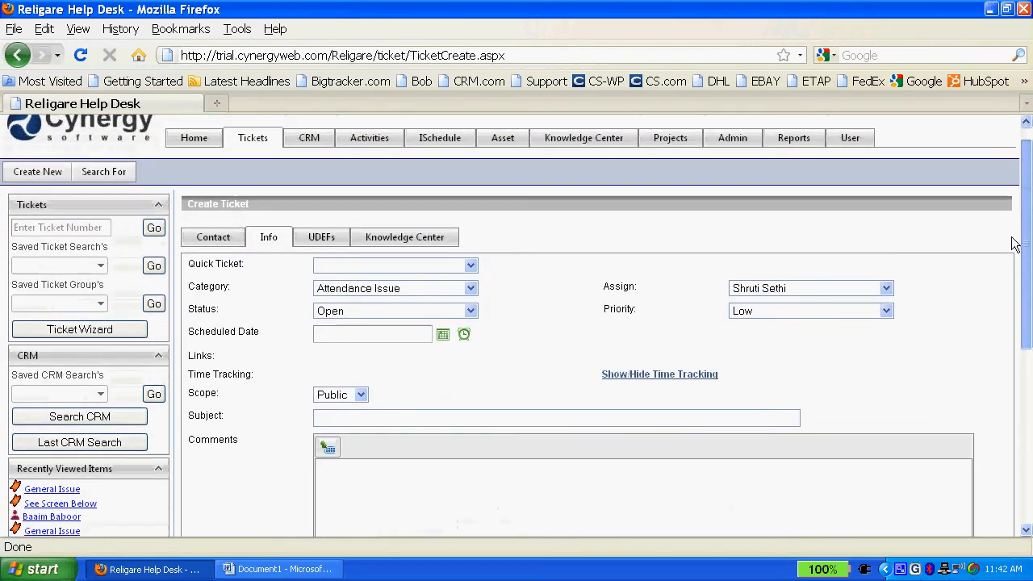
{"action": "mouse_move", "coordinate": [539, 209]}
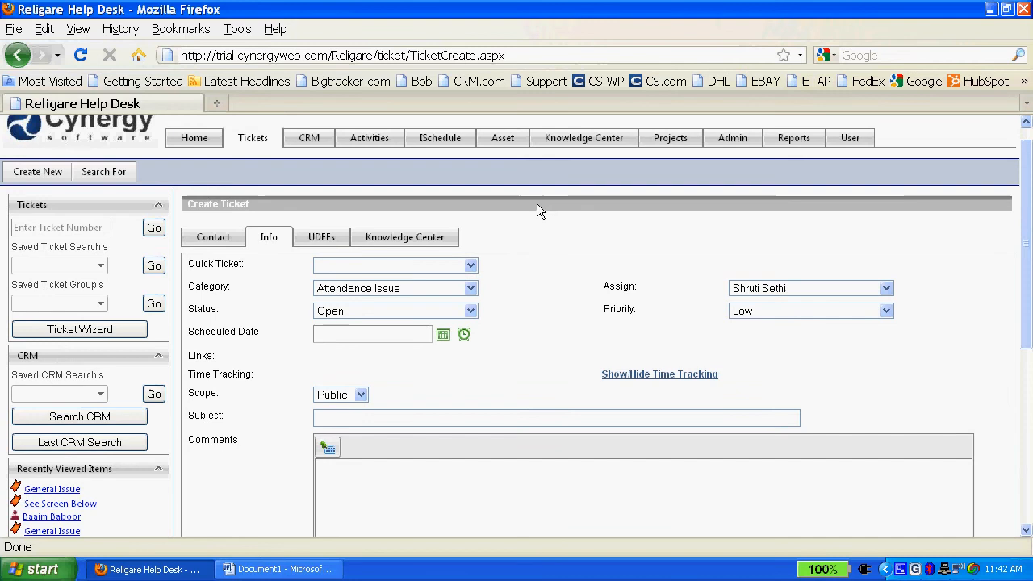
- Apply the Employee Report quick-ticket template, filling General Grievance, Open and subject General Issue
{"action": "left_click", "coordinate": [470, 264]}
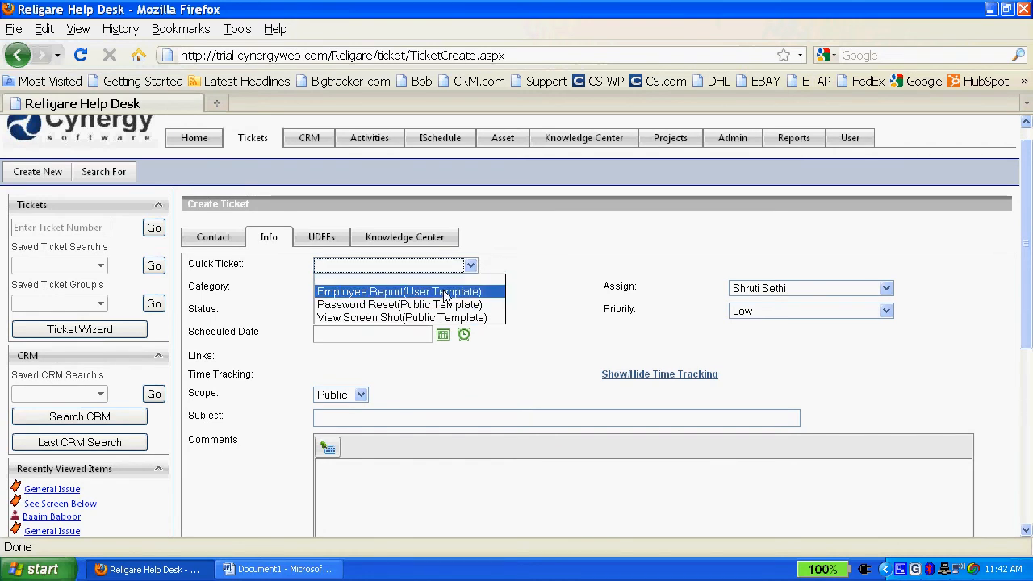
{"action": "mouse_move", "coordinate": [401, 316]}
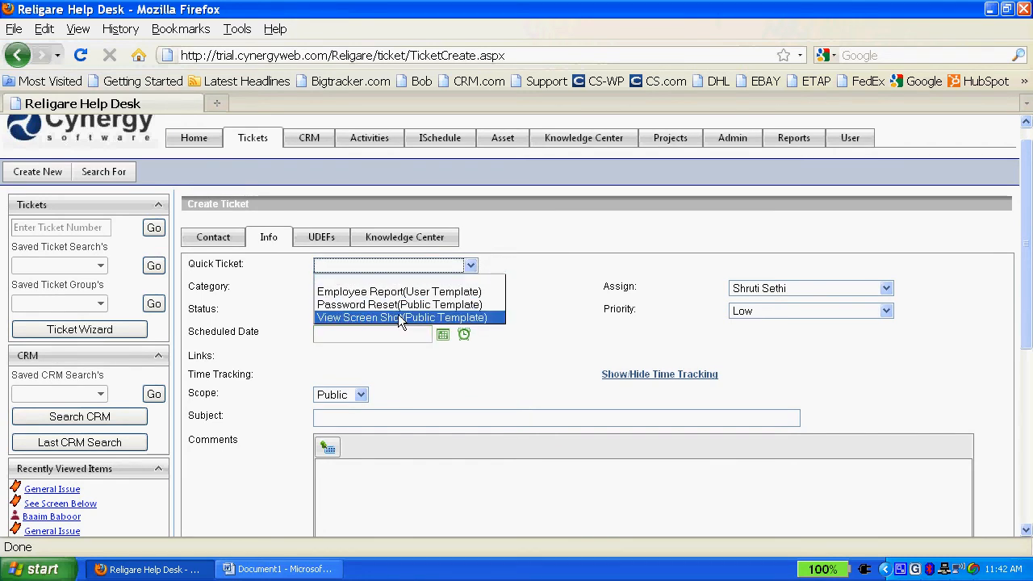
{"action": "mouse_move", "coordinate": [395, 290]}
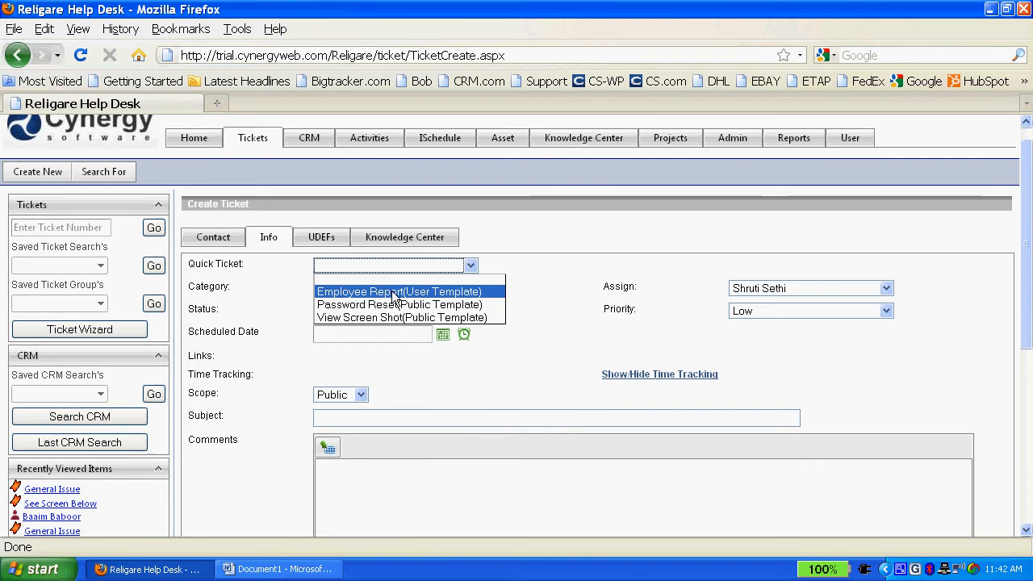
{"action": "left_click", "coordinate": [399, 291]}
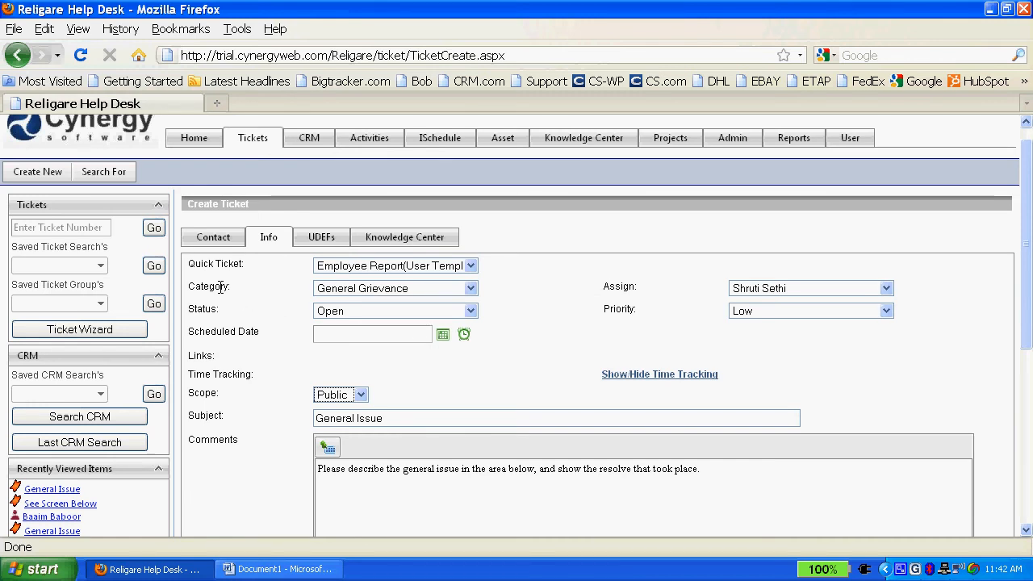
{"action": "mouse_move", "coordinate": [217, 324]}
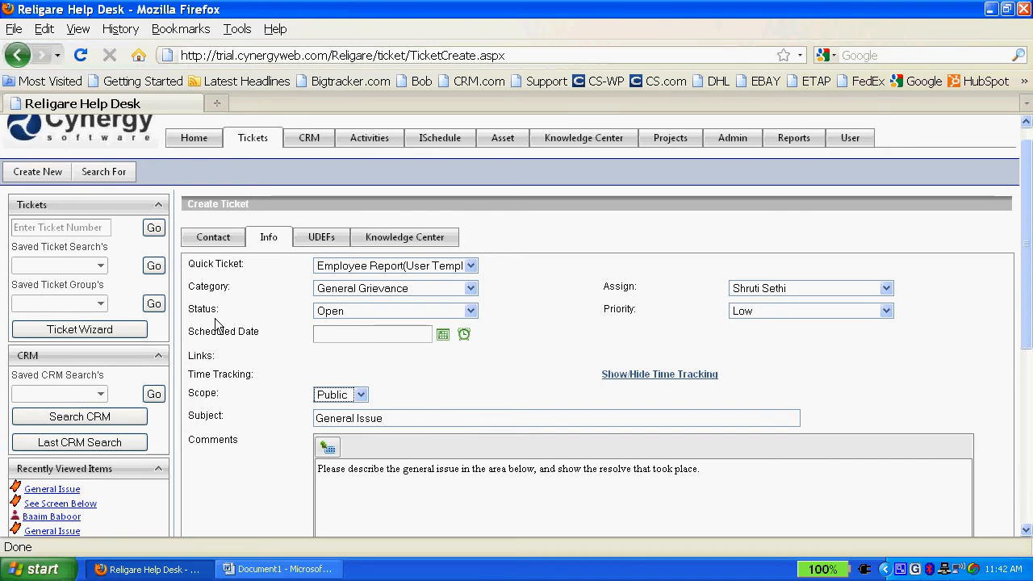
{"action": "mouse_move", "coordinate": [669, 341]}
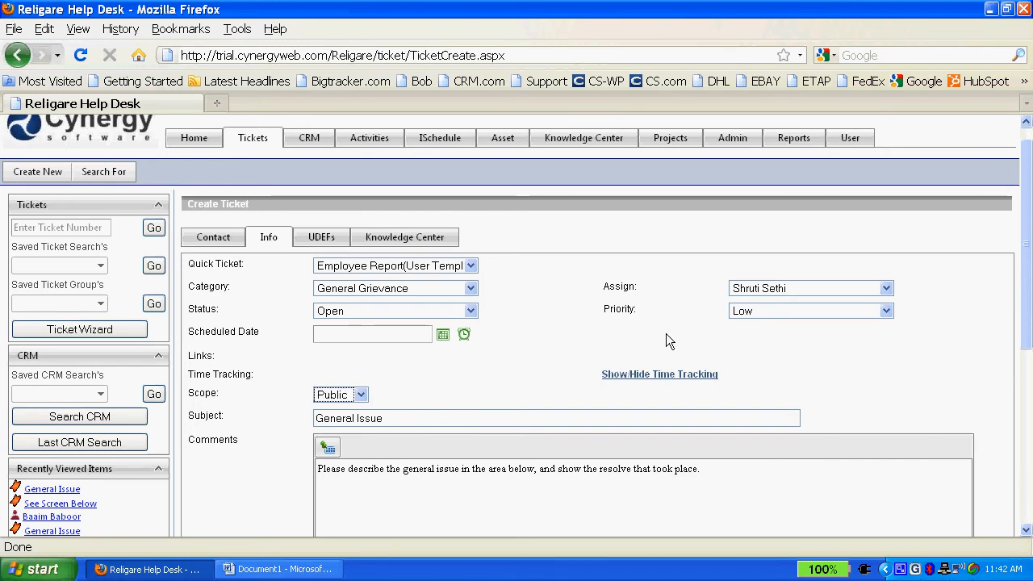
{"action": "mouse_move", "coordinate": [658, 333]}
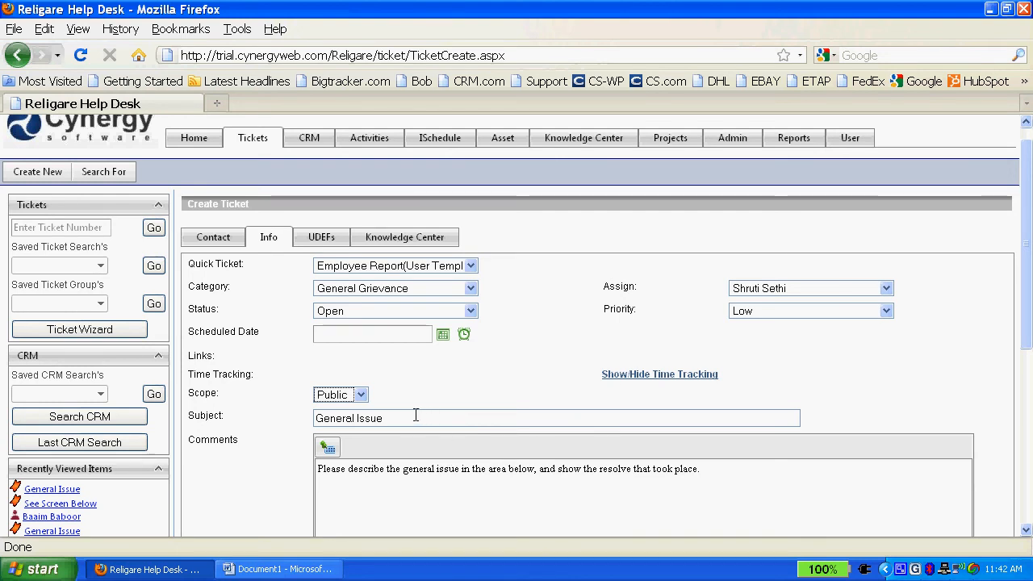
{"action": "double_click", "coordinate": [349, 418]}
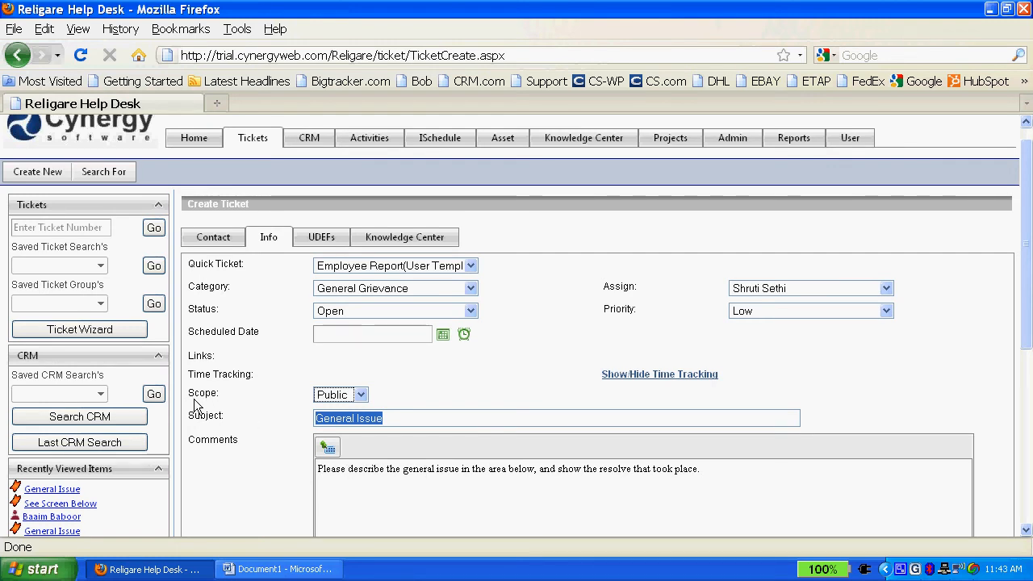
{"action": "mouse_move", "coordinate": [387, 406]}
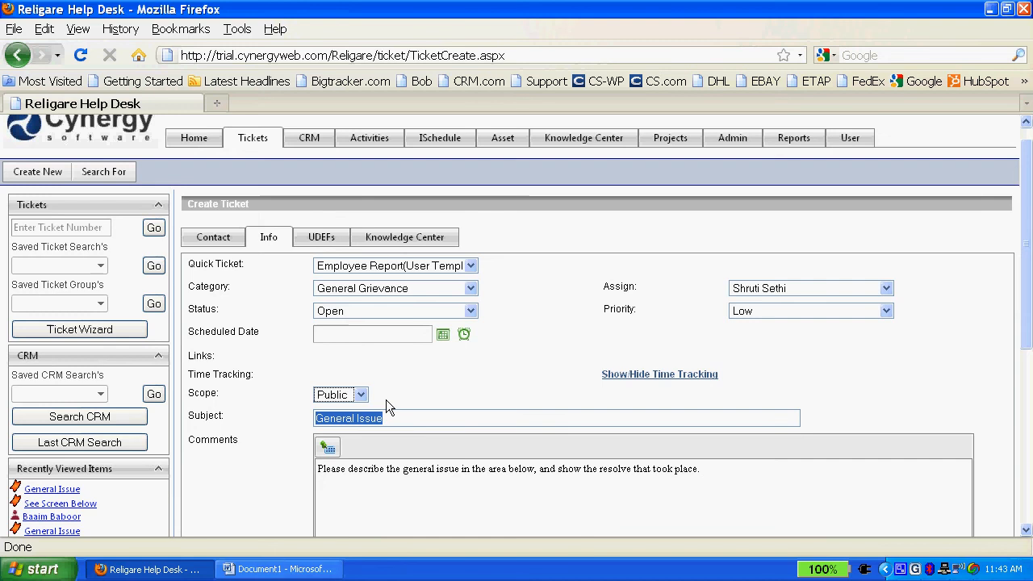
{"action": "mouse_move", "coordinate": [352, 267]}
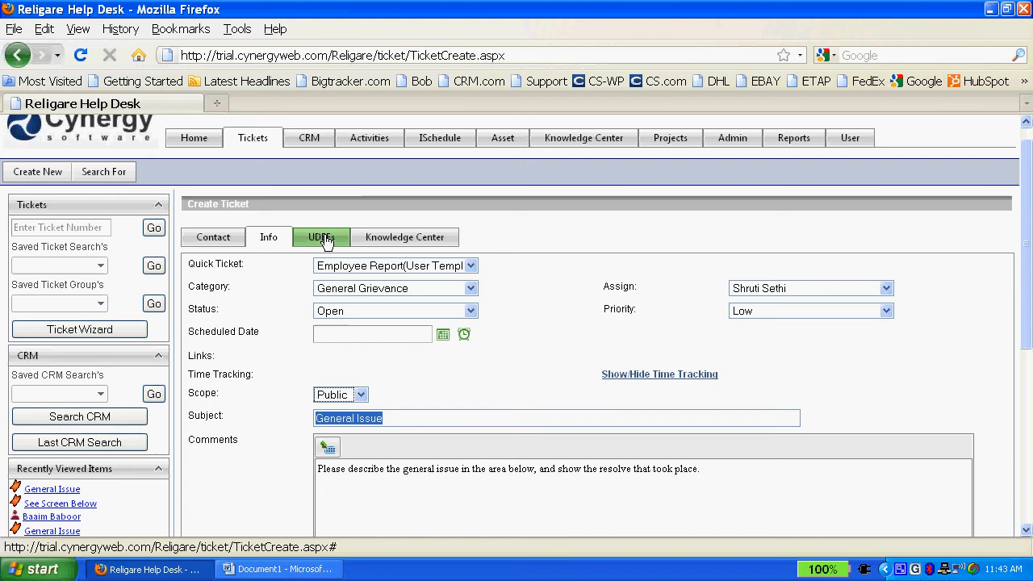
- Tick Per-Warning under Procedures Performed in the ticket's UDFs
{"action": "left_click", "coordinate": [321, 235]}
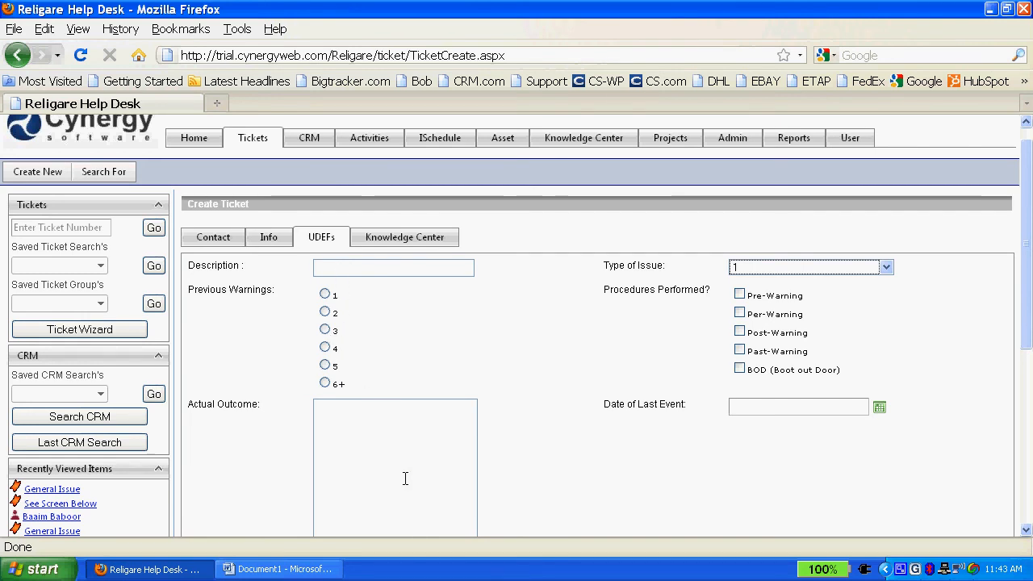
{"action": "left_click", "coordinate": [884, 266]}
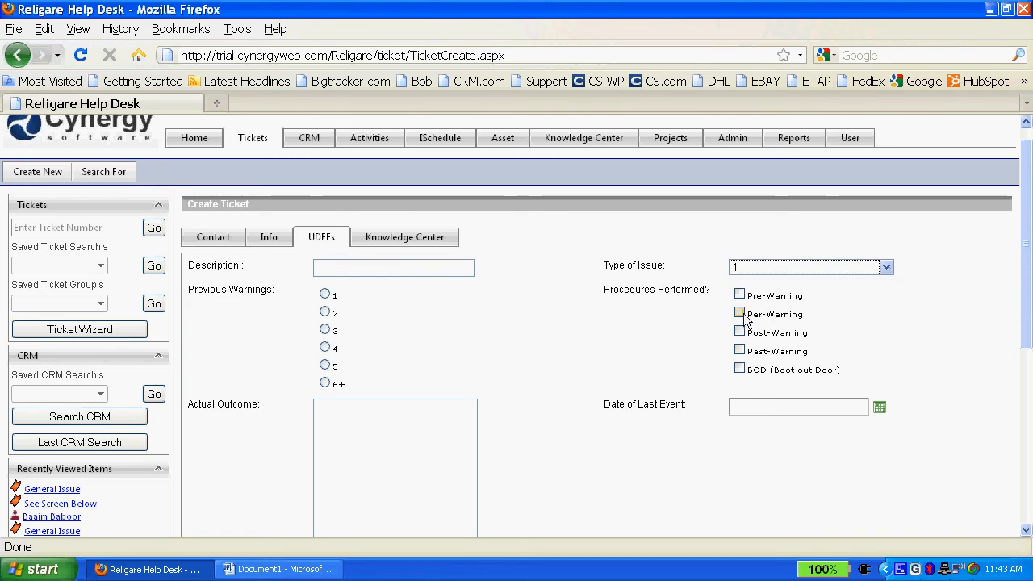
{"action": "left_click", "coordinate": [739, 313]}
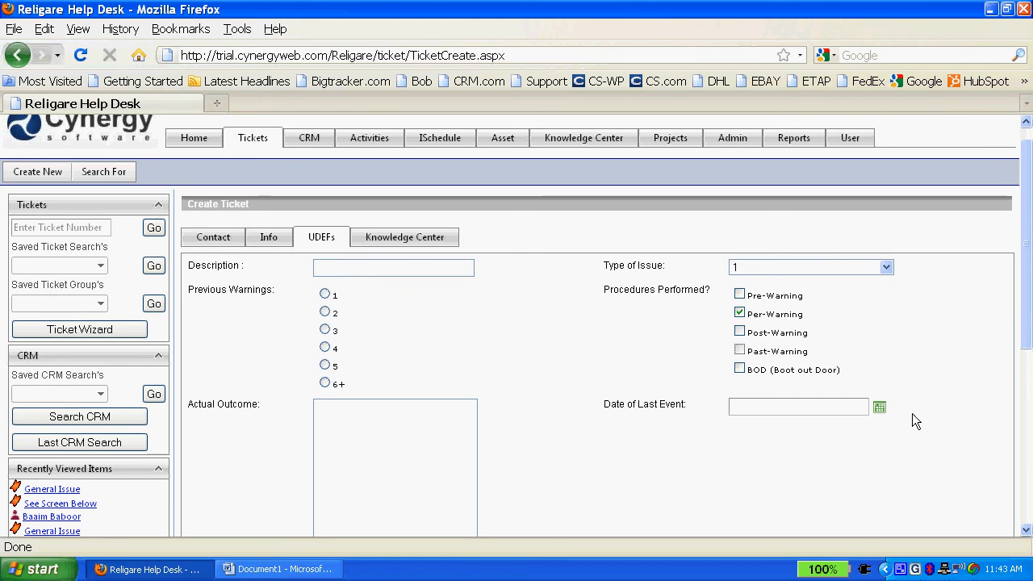
{"action": "mouse_move", "coordinate": [920, 429]}
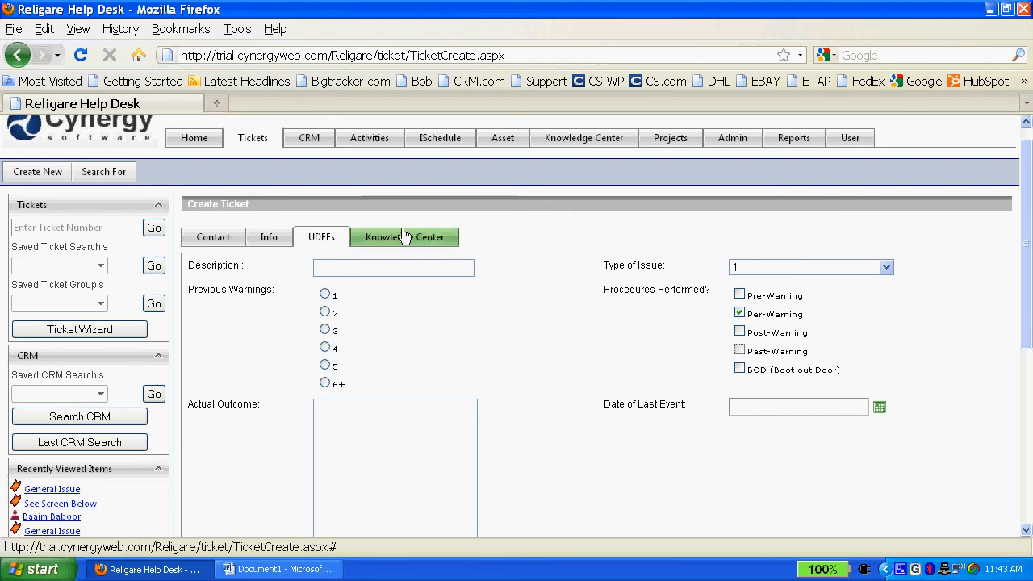
- Show the ticket's Knowledge Center links, which list no records
{"action": "left_click", "coordinate": [405, 235]}
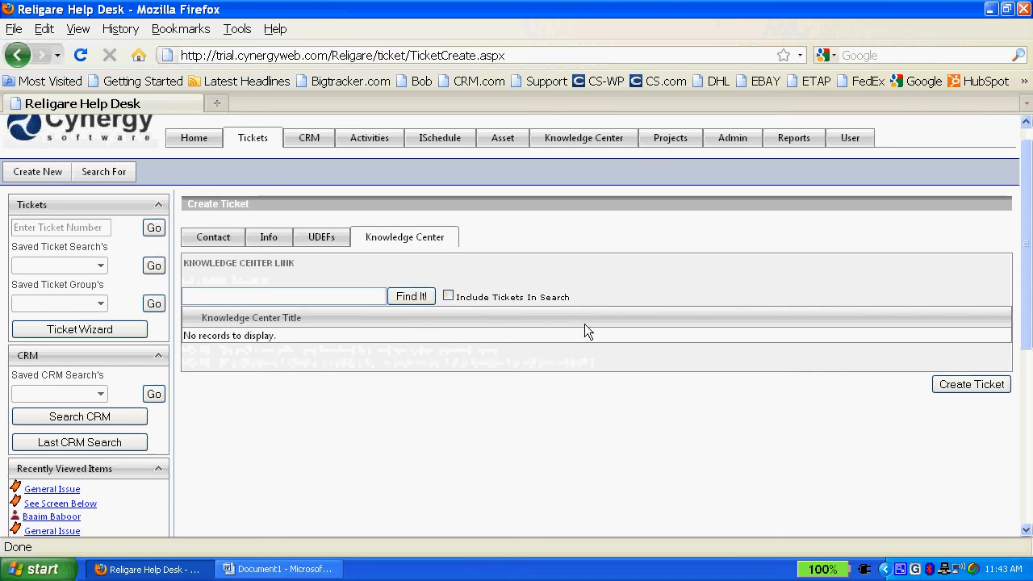
{"action": "mouse_move", "coordinate": [574, 322]}
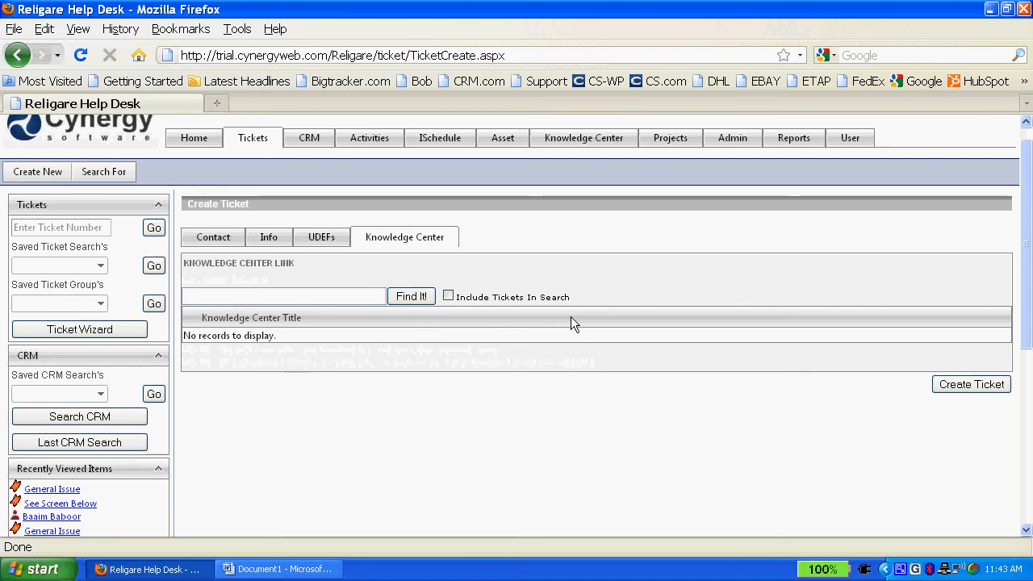
{"action": "mouse_move", "coordinate": [571, 325]}
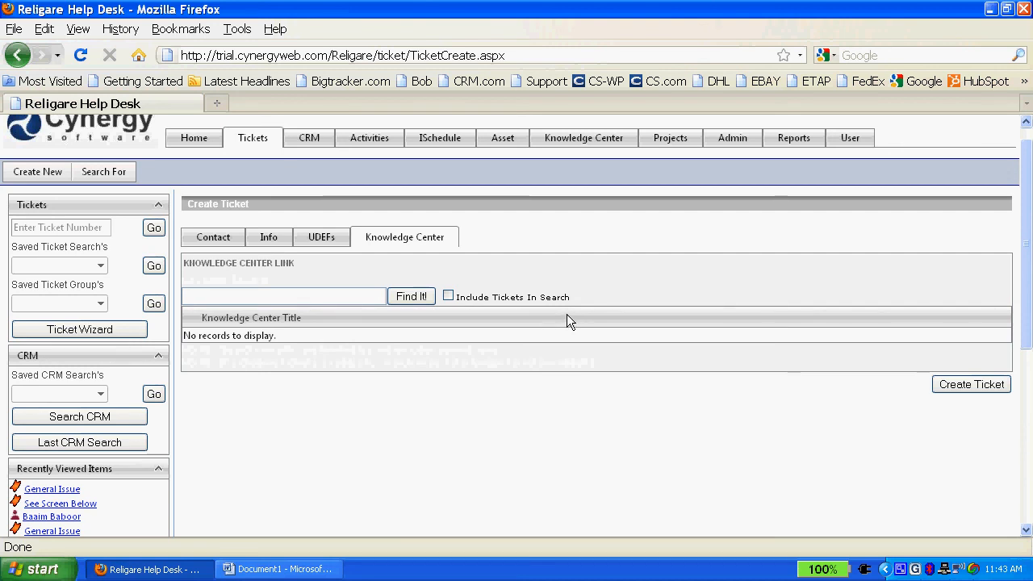
- Submit the new ticket so it is saved as ticket 18
{"action": "left_click", "coordinate": [971, 384]}
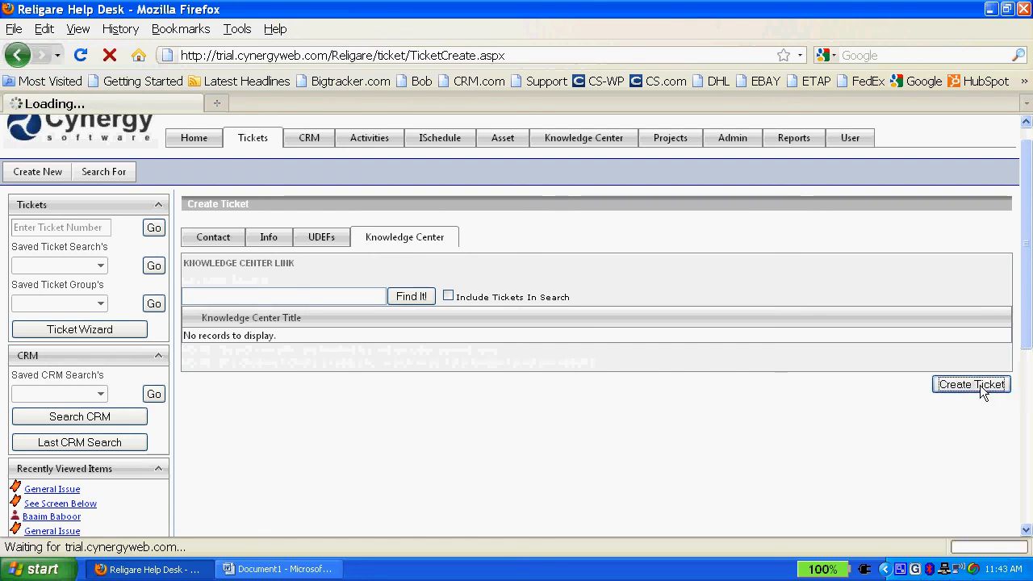
{"action": "left_click", "coordinate": [971, 385]}
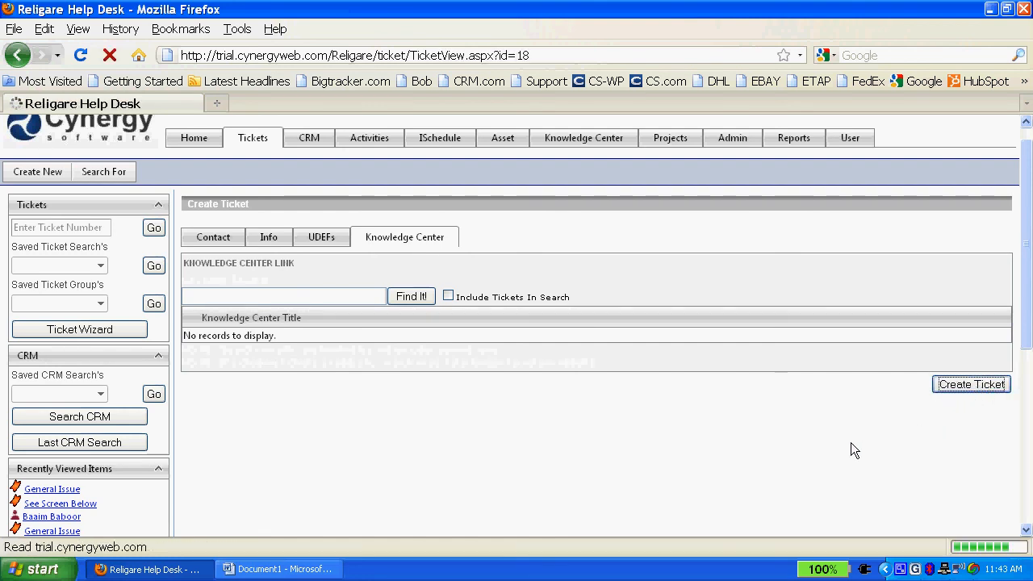